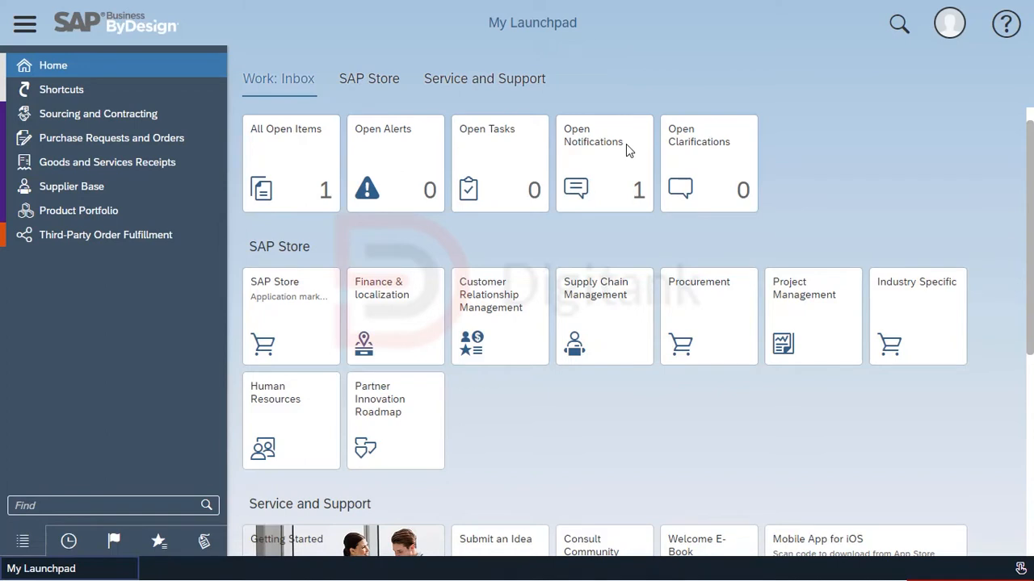
# Step: Open Home from the left navigation to show the Self-Services Overview page
pyautogui.click(53, 65)
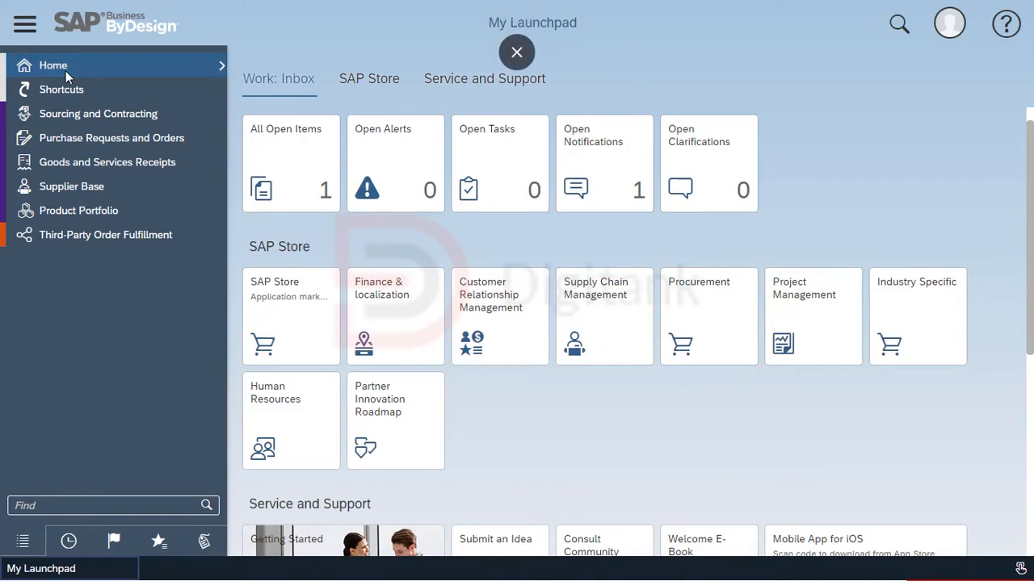
pyautogui.click(53, 65)
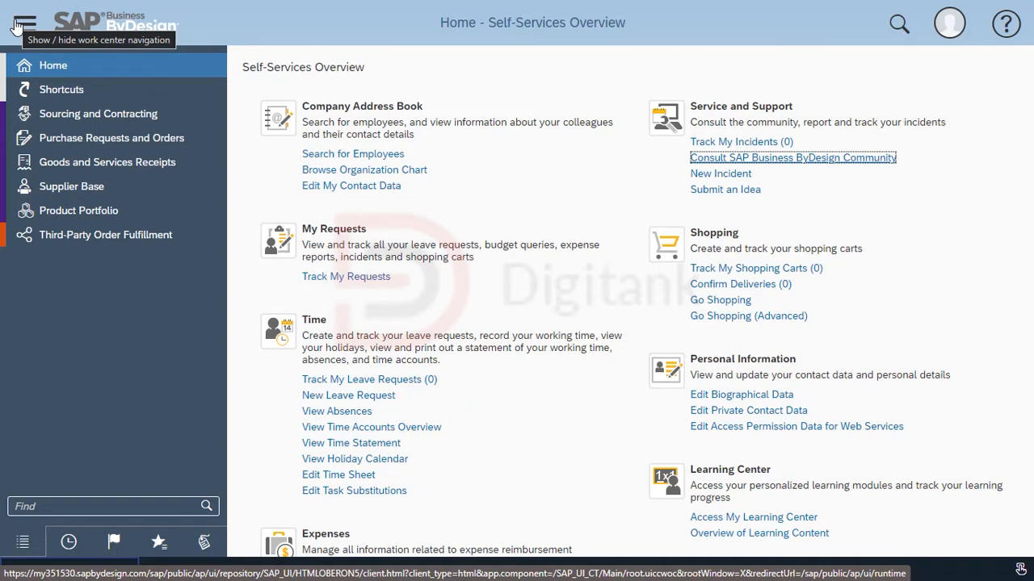
# Step: Hide the work center navigation panel and launch Go Shopping (Advanced)
pyautogui.click(23, 22)
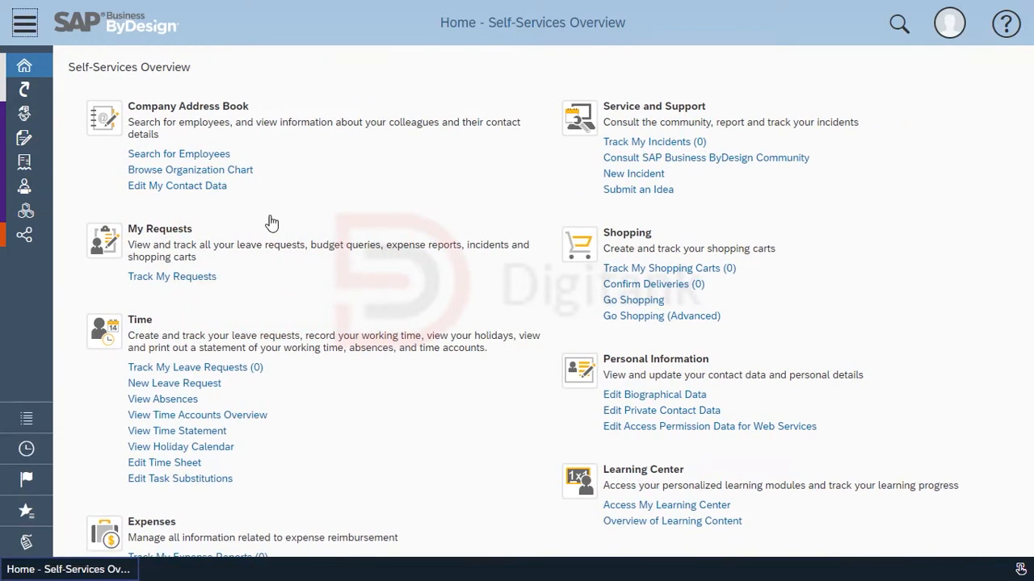
pyautogui.moveTo(633, 300)
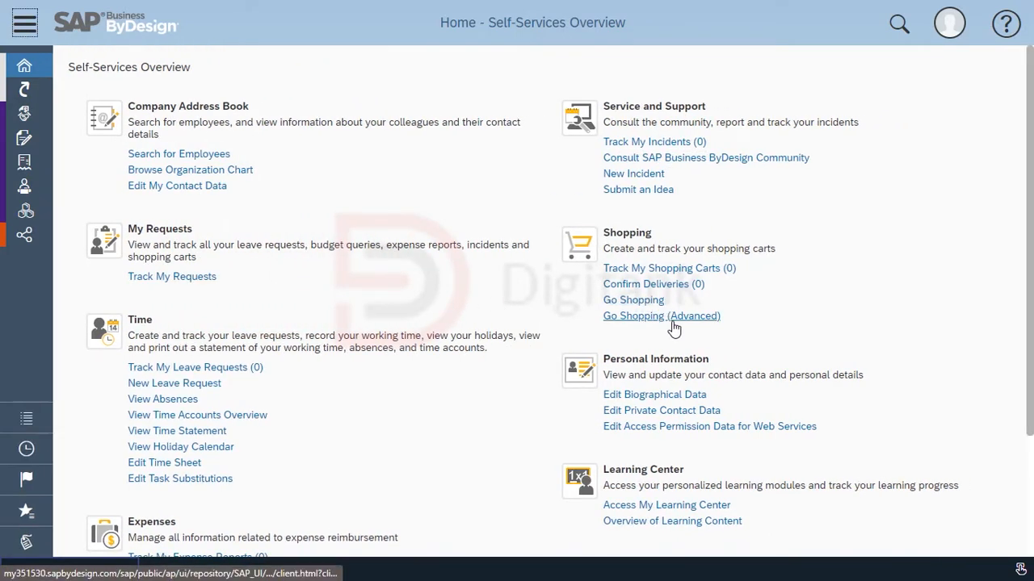
pyautogui.click(662, 316)
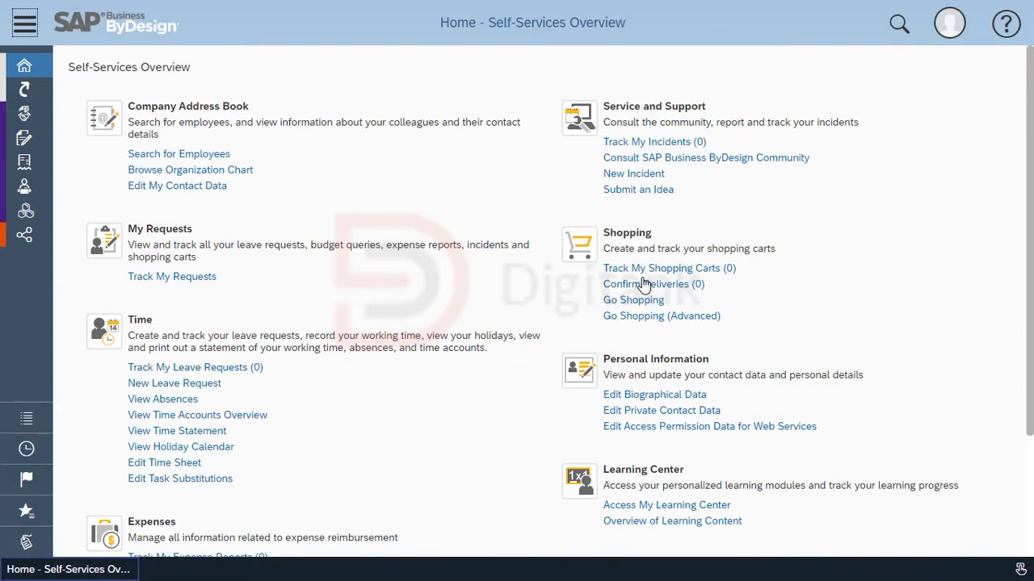
pyautogui.moveTo(698, 392)
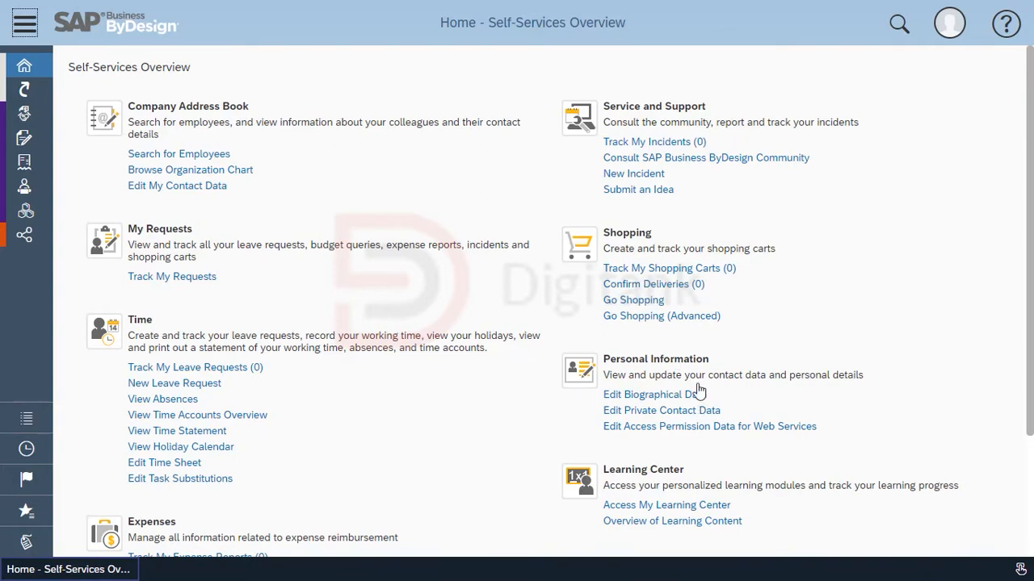
pyautogui.click(660, 316)
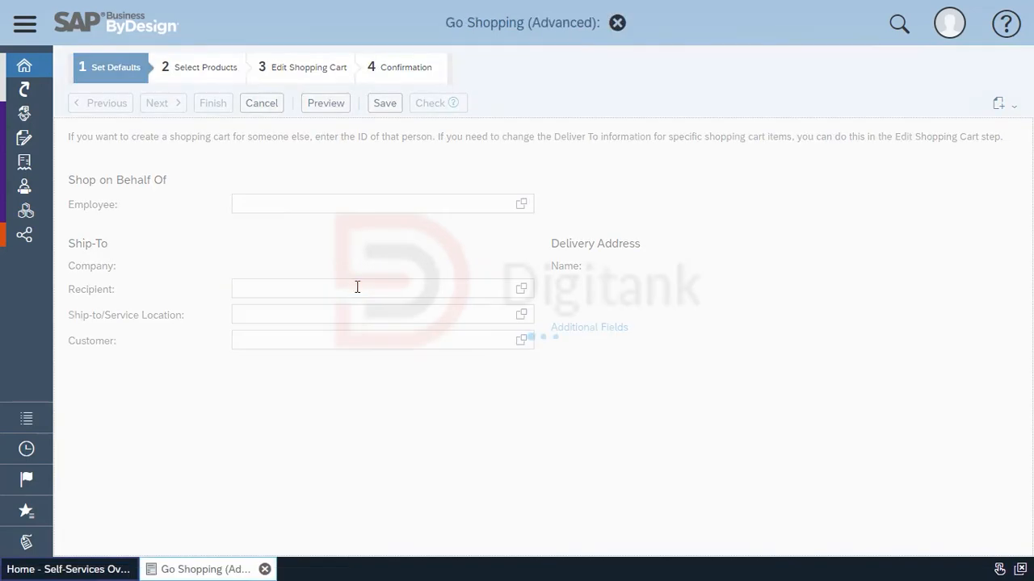
pyautogui.write('Emmanuel Orsar')
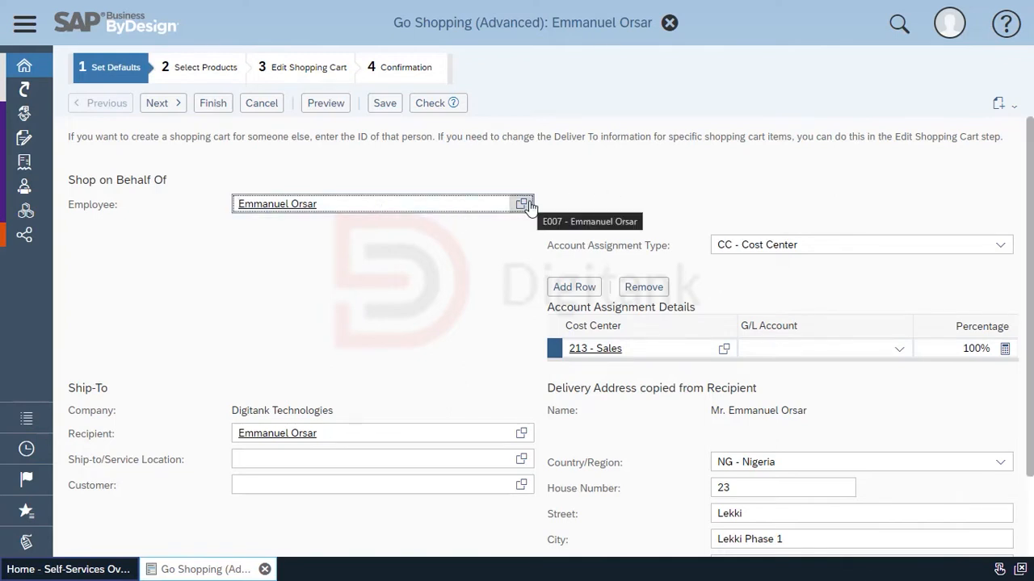
pyautogui.click(524, 203)
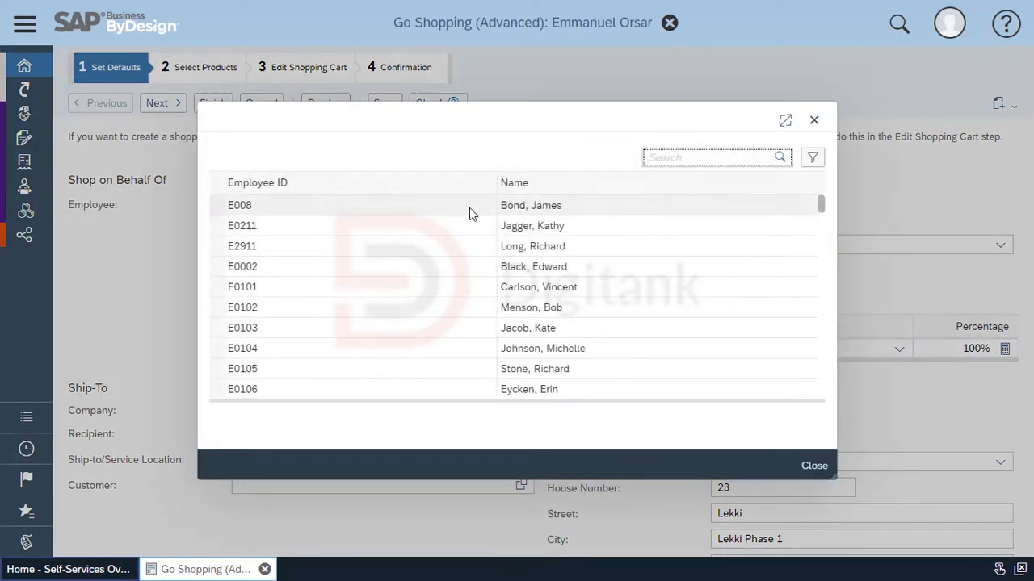
pyautogui.click(813, 465)
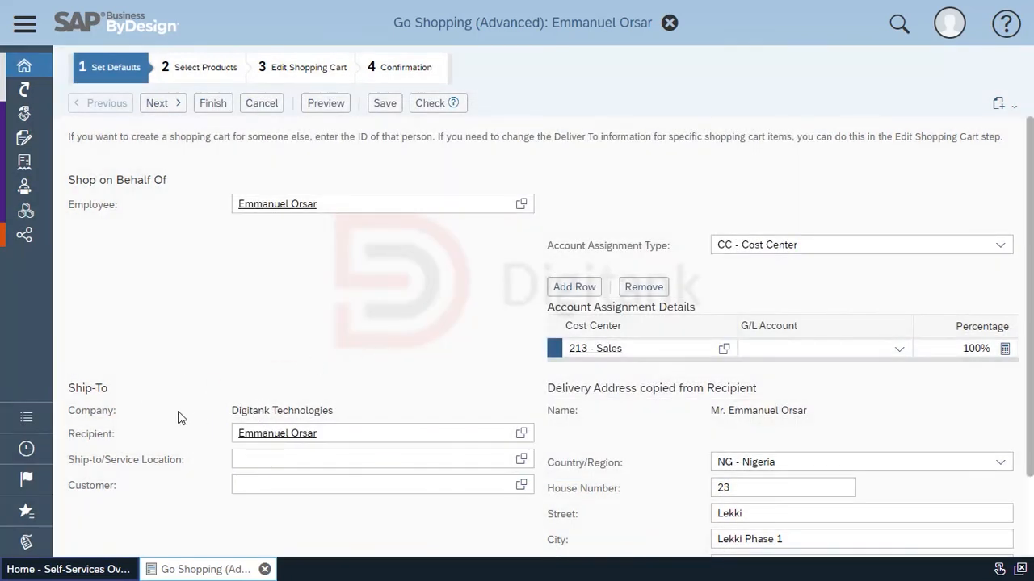
pyautogui.moveTo(384, 344)
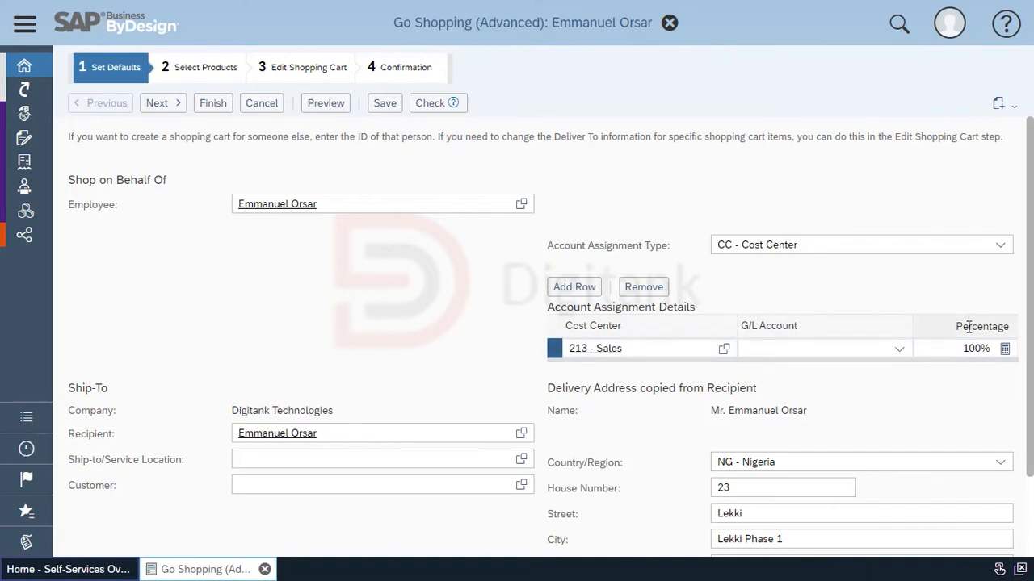
pyautogui.moveTo(1010, 242)
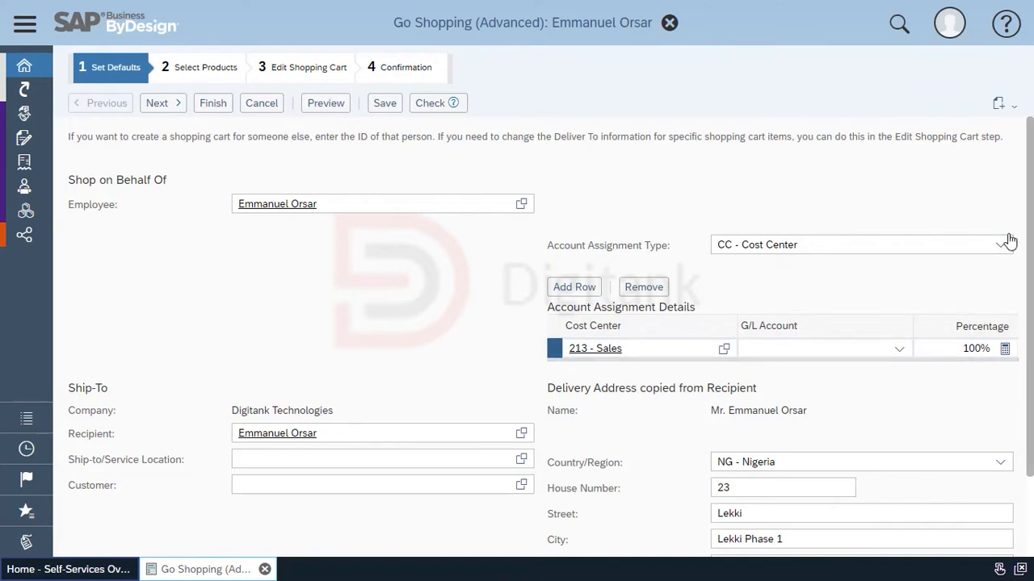
# Step: Keep Cost Center as account assignment type and add a second, empty cost center row
pyautogui.click(1000, 245)
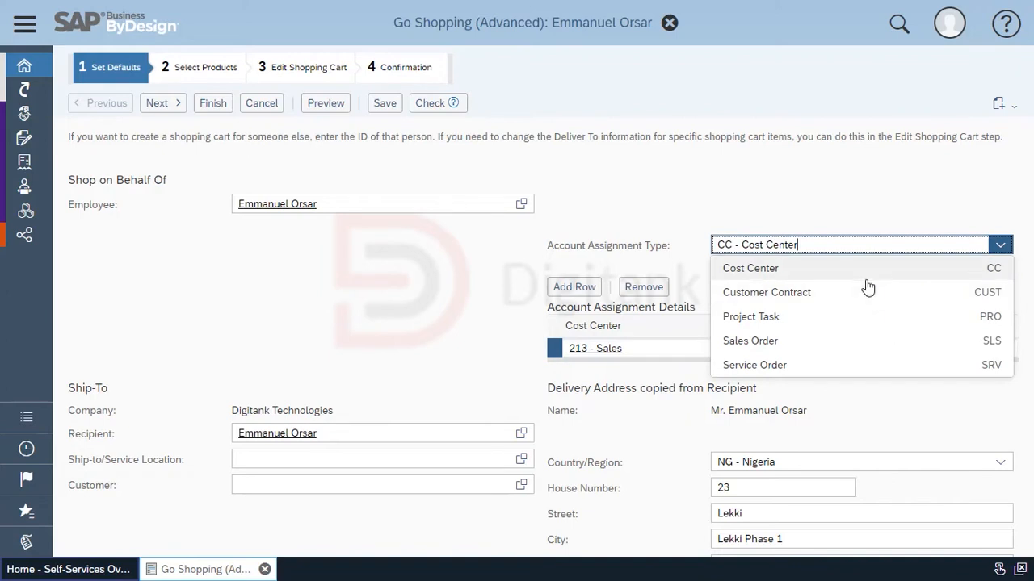
pyautogui.moveTo(866, 287)
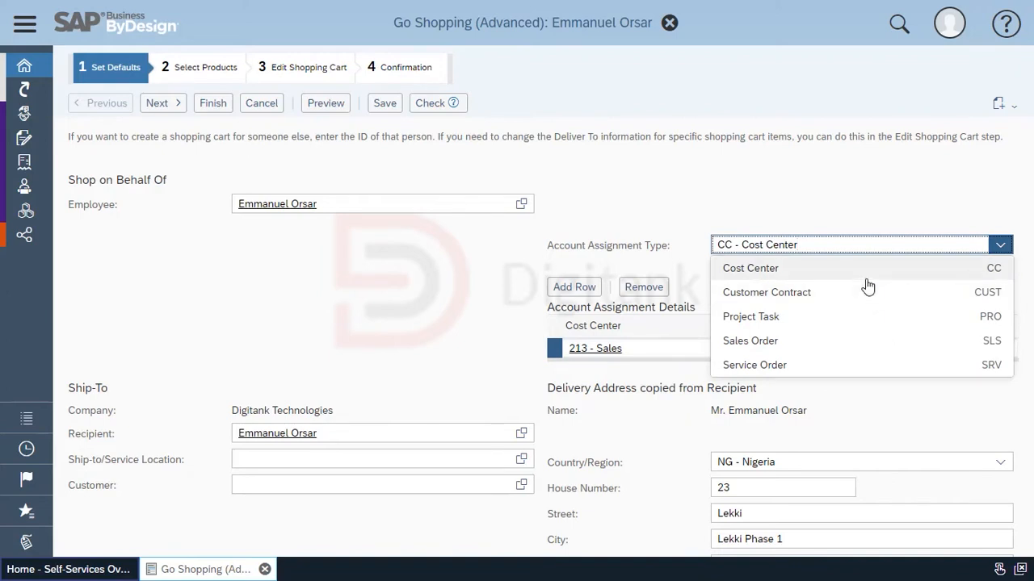
pyautogui.moveTo(880, 317)
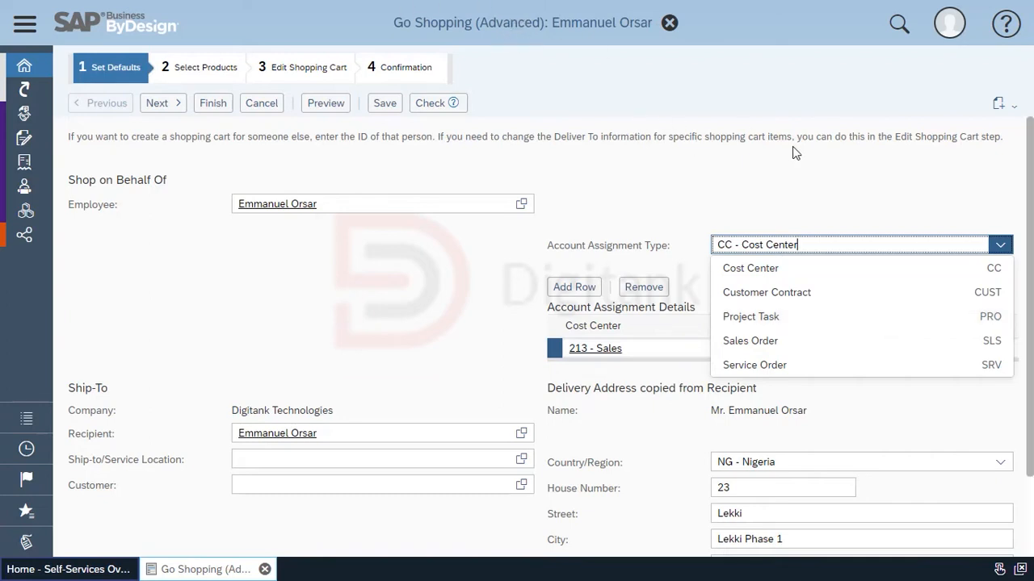
pyautogui.click(573, 287)
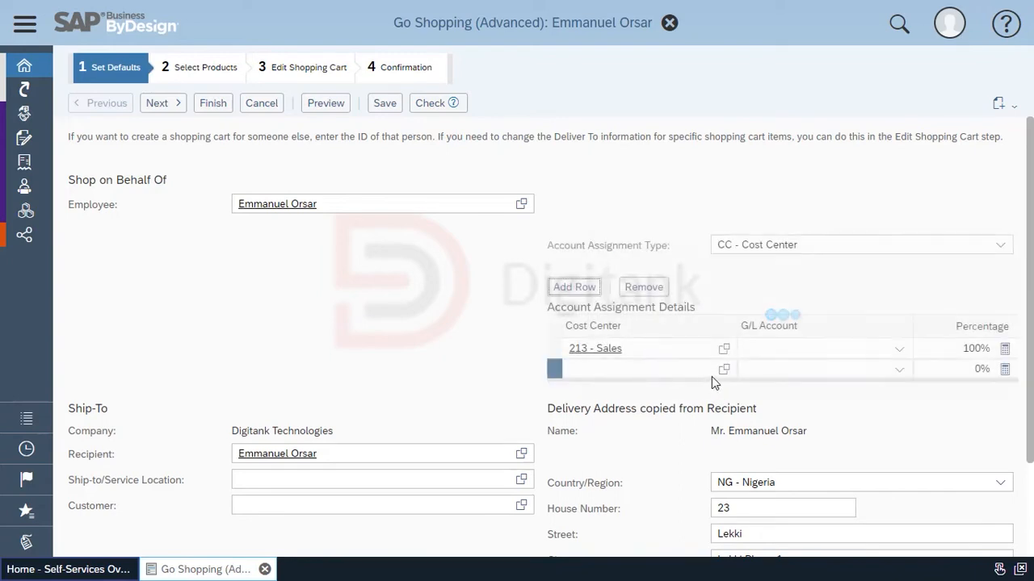
# Step: Add a 214 Production row and enter percentages 50, 30 and 20
pyautogui.click(723, 369)
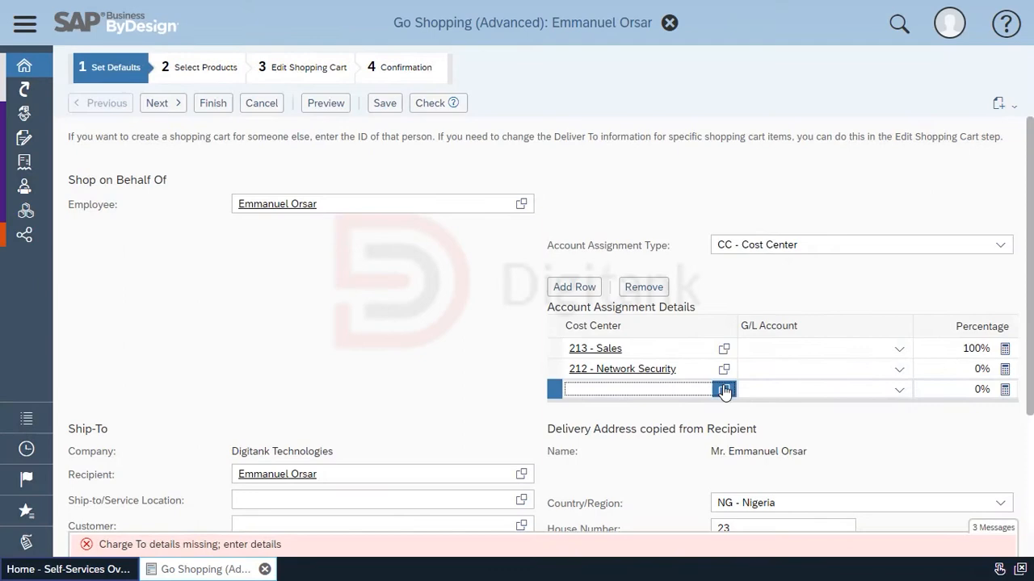
pyautogui.click(724, 390)
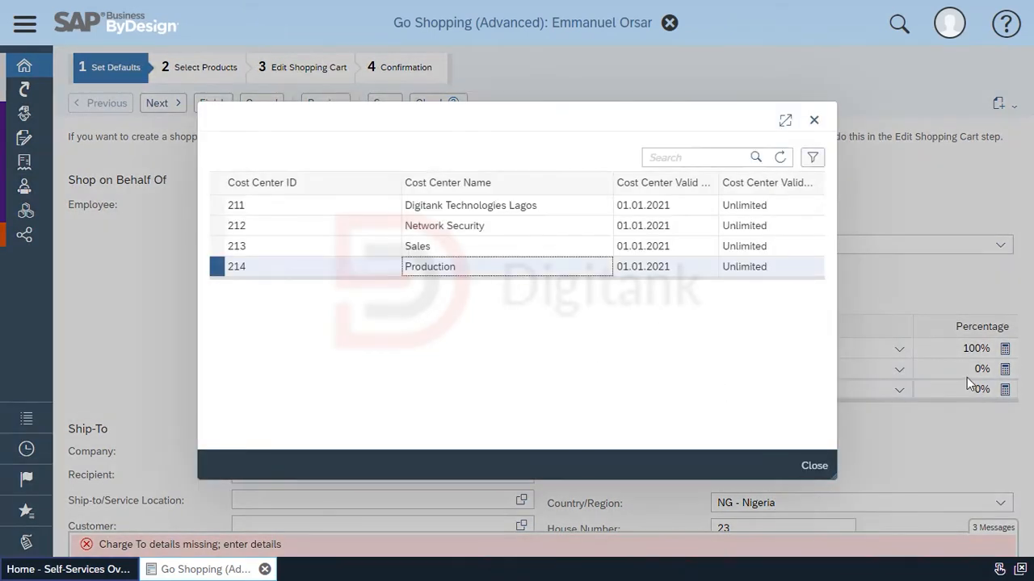
pyautogui.click(814, 466)
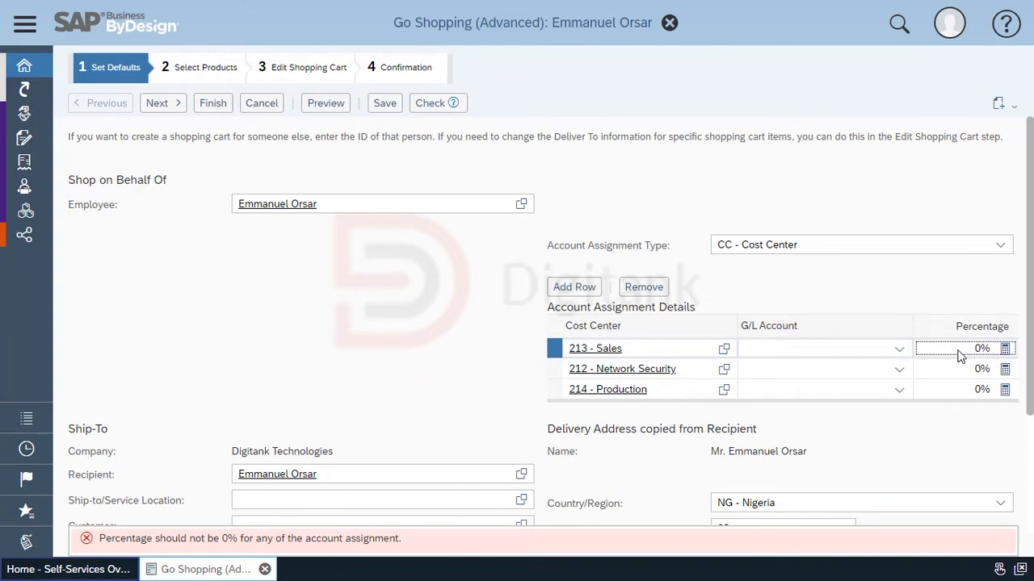
pyautogui.write('50')
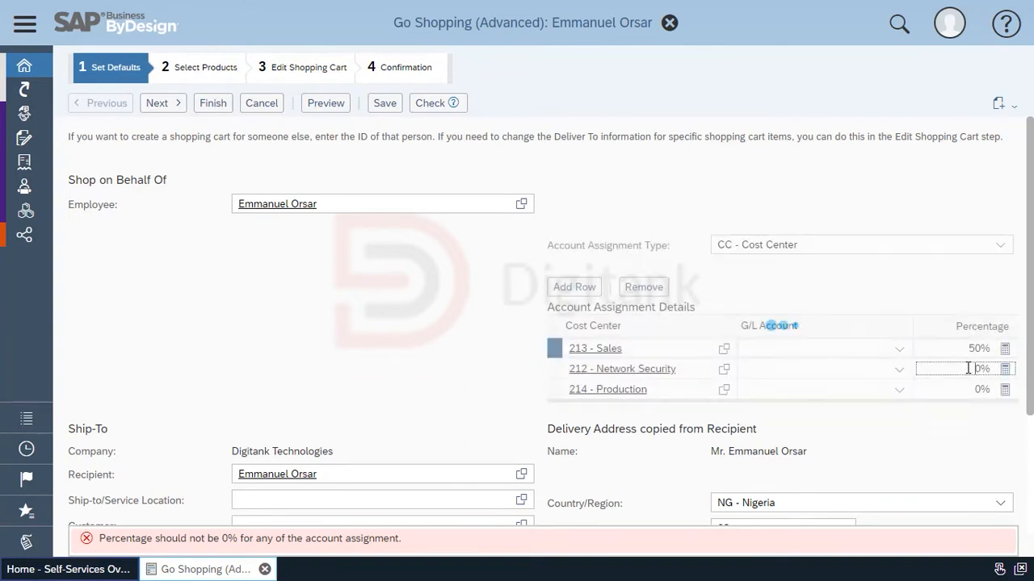
pyautogui.write('30')
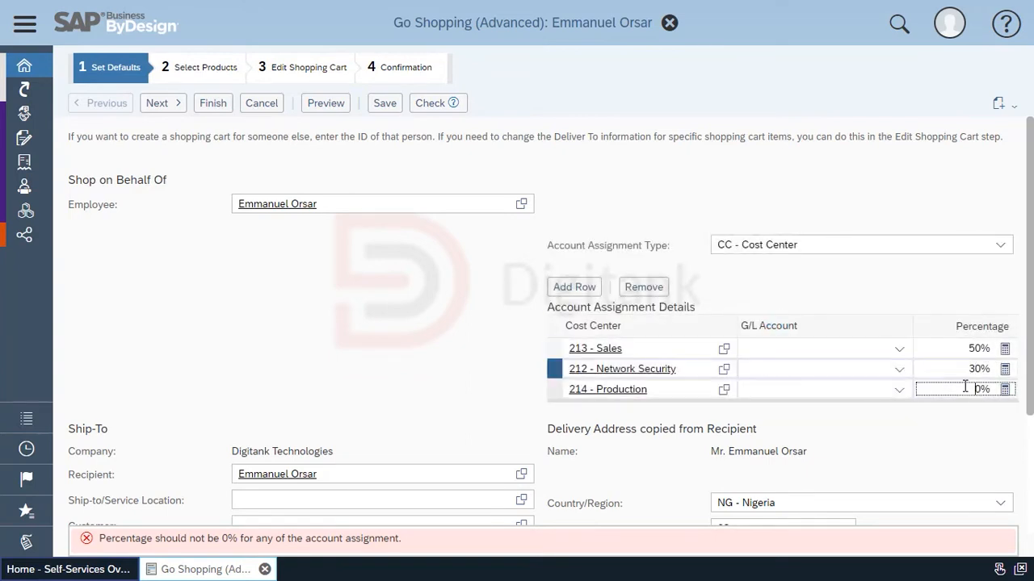
pyautogui.write('20')
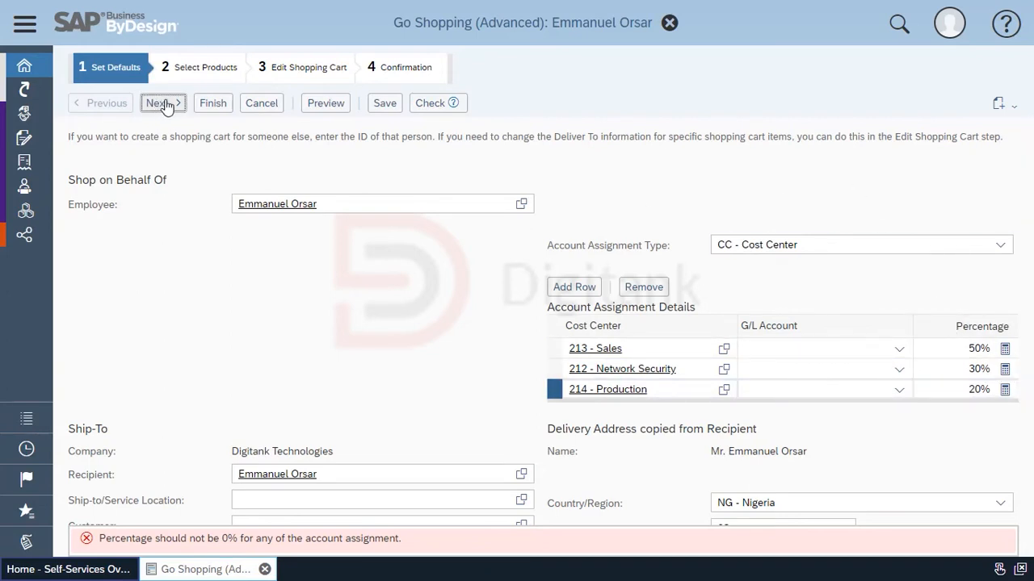
# Step: Move through Select Products to the Edit Shopping Cart step
pyautogui.click(162, 102)
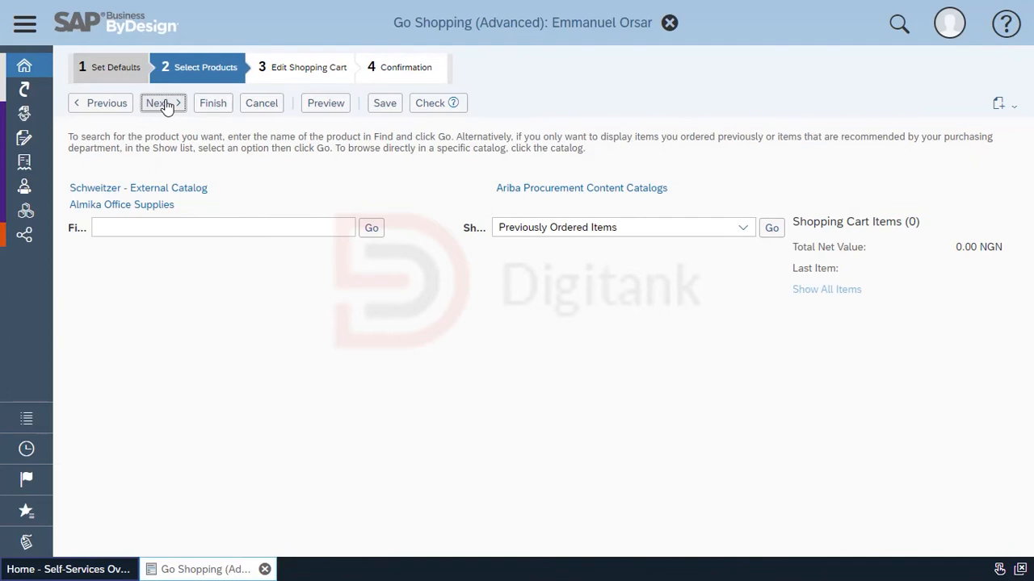
pyautogui.moveTo(186, 111)
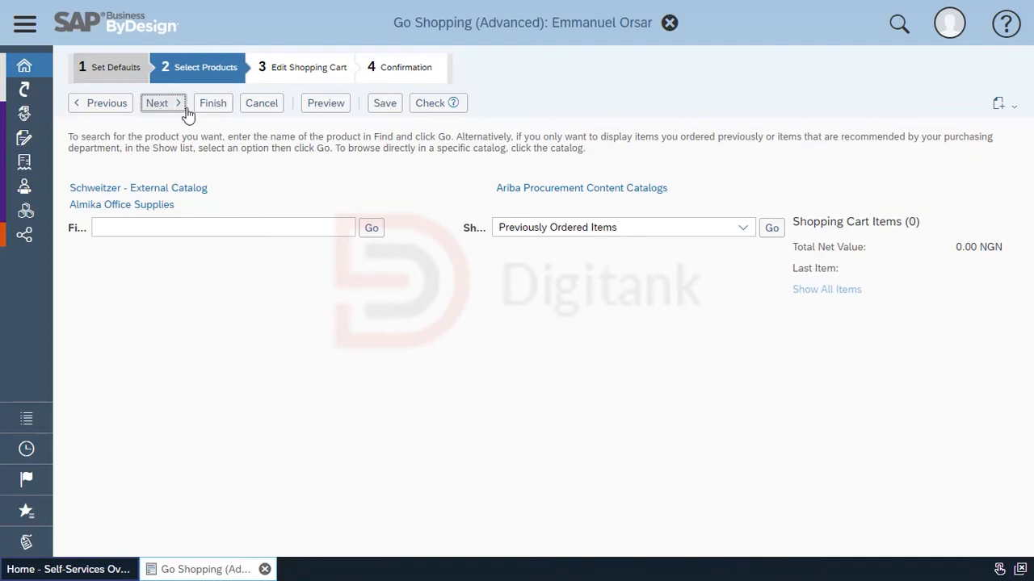
pyautogui.moveTo(162, 103)
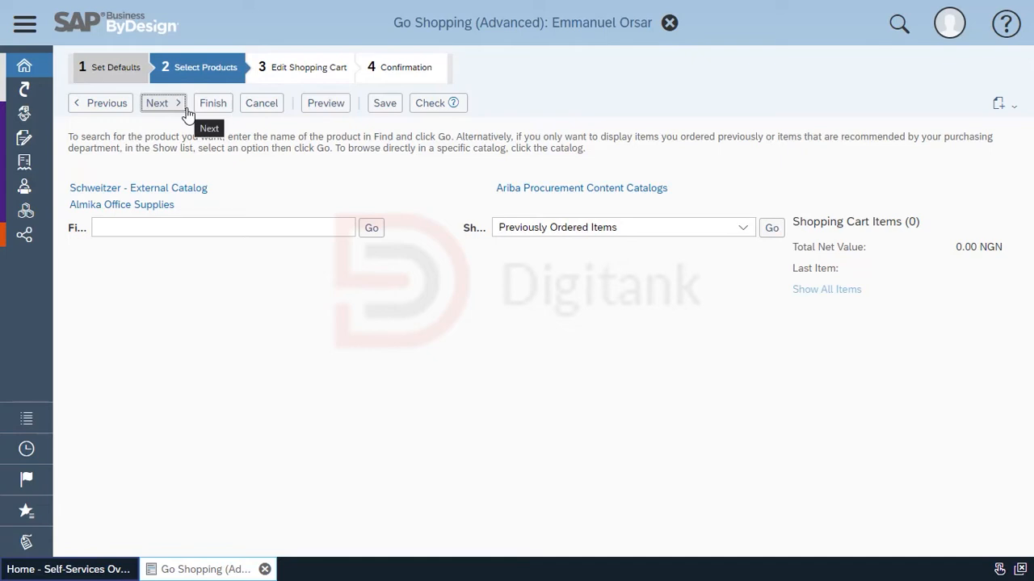
pyautogui.moveTo(213, 187)
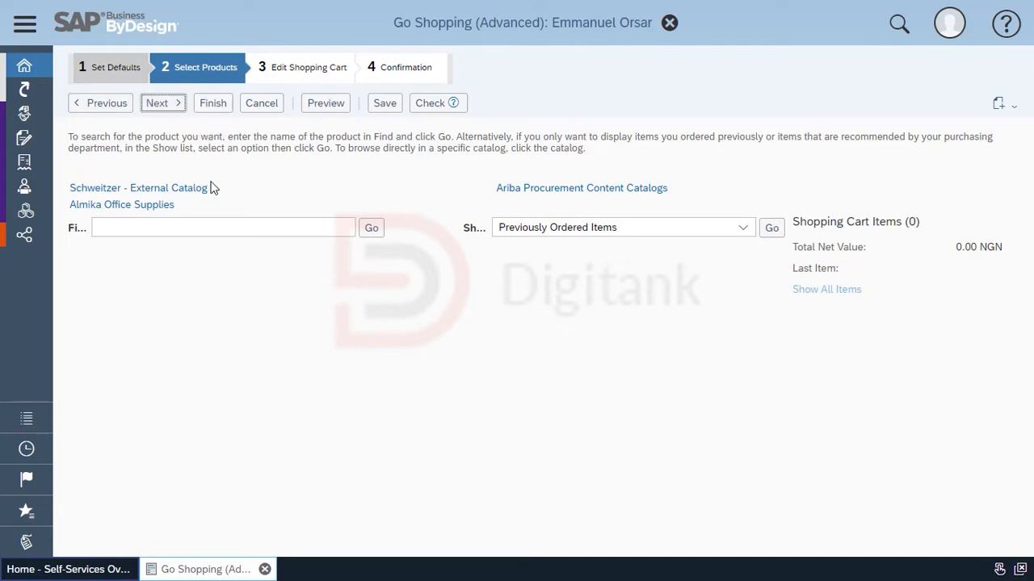
pyautogui.moveTo(248, 74)
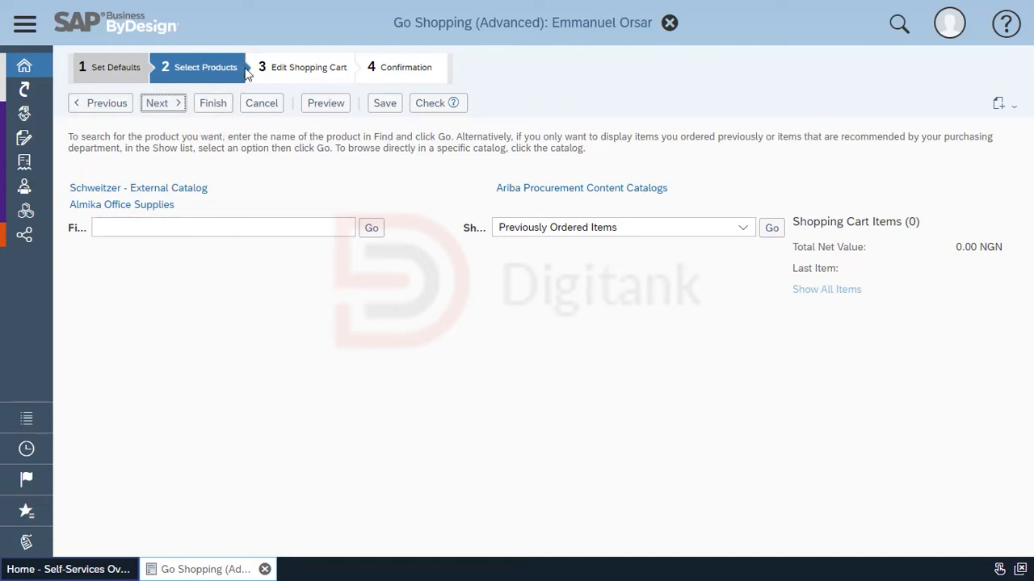
pyautogui.moveTo(160, 102)
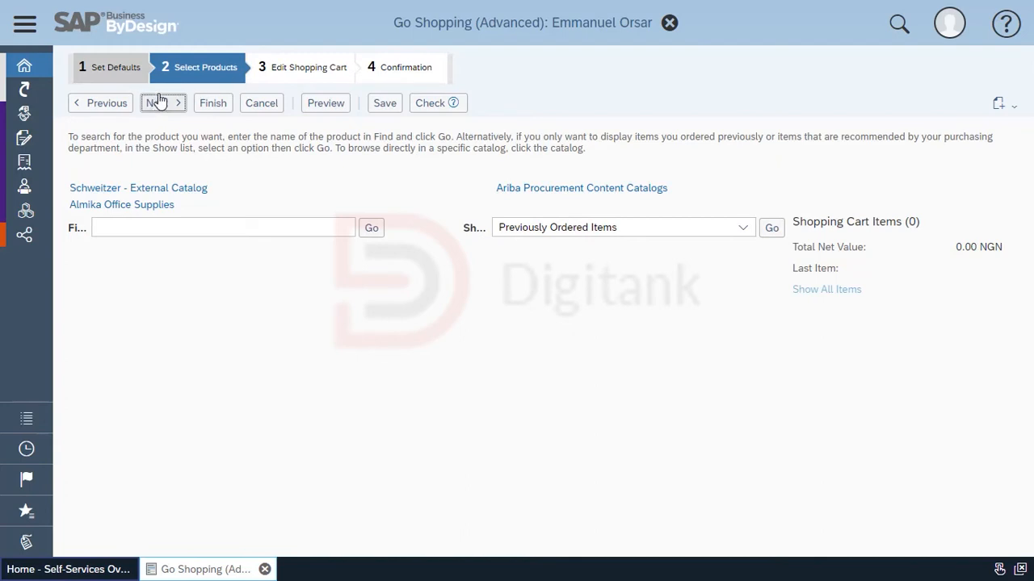
pyautogui.click(157, 103)
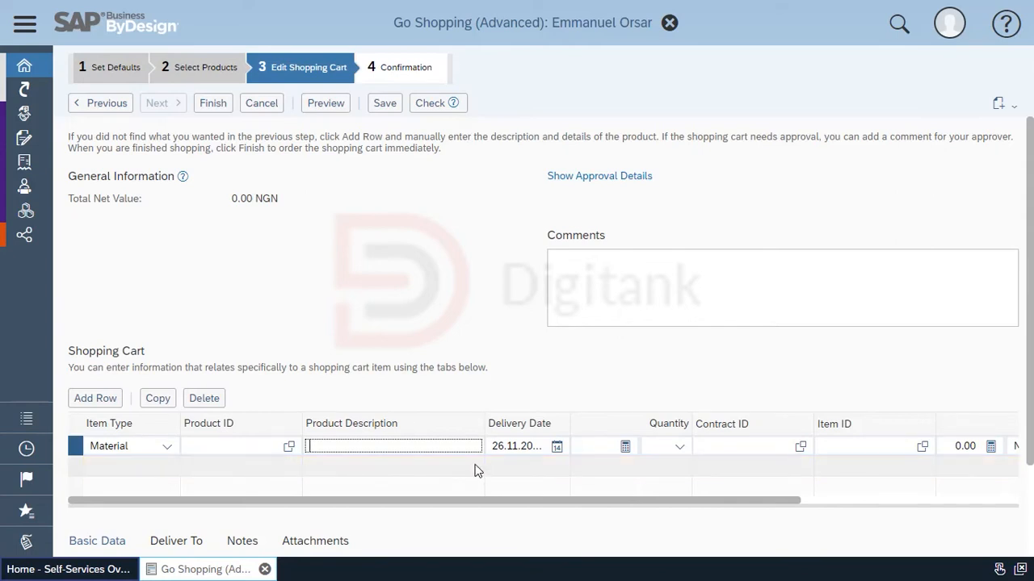
# Step: Add an A4 Paper item with quantity 1 and unit Carton
pyautogui.write('A')
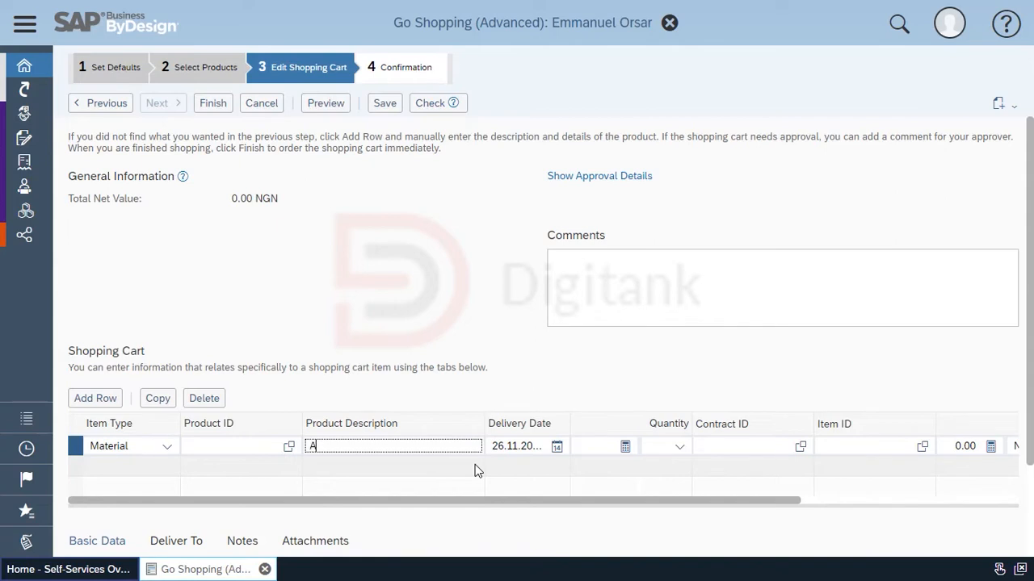
pyautogui.write('4')
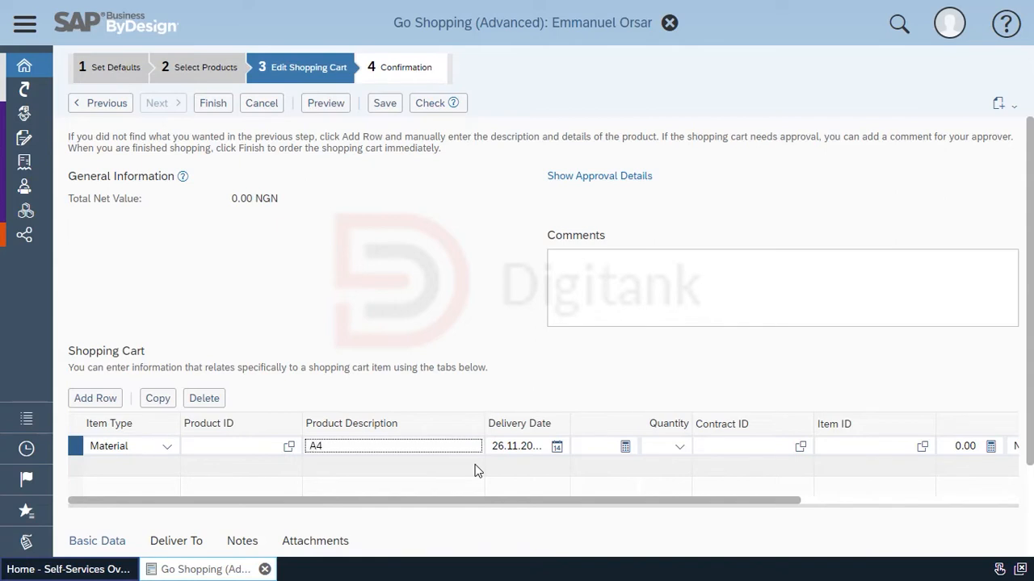
pyautogui.write('Pape')
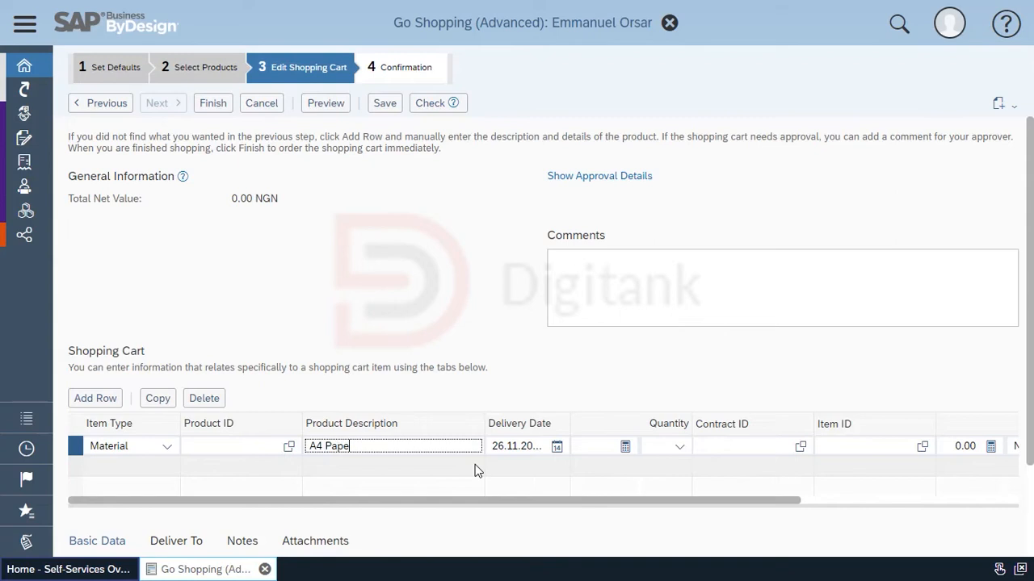
pyautogui.click(601, 446)
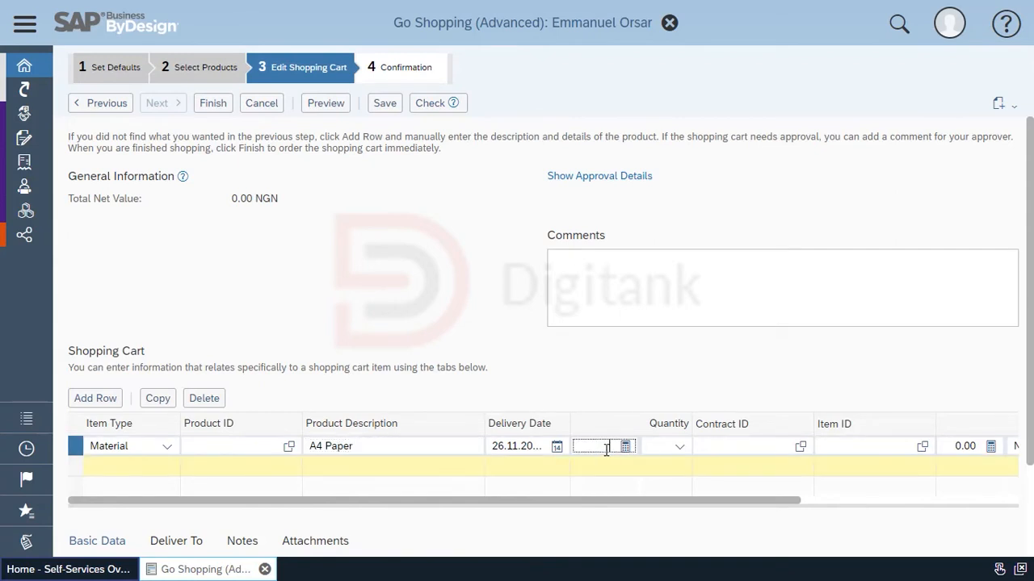
pyautogui.write('1')
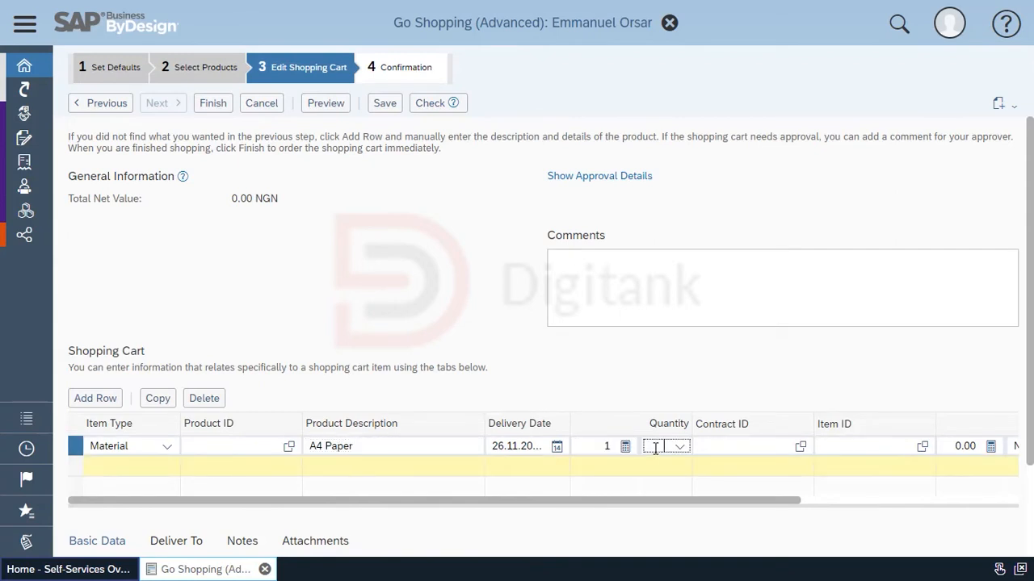
pyautogui.write('car')
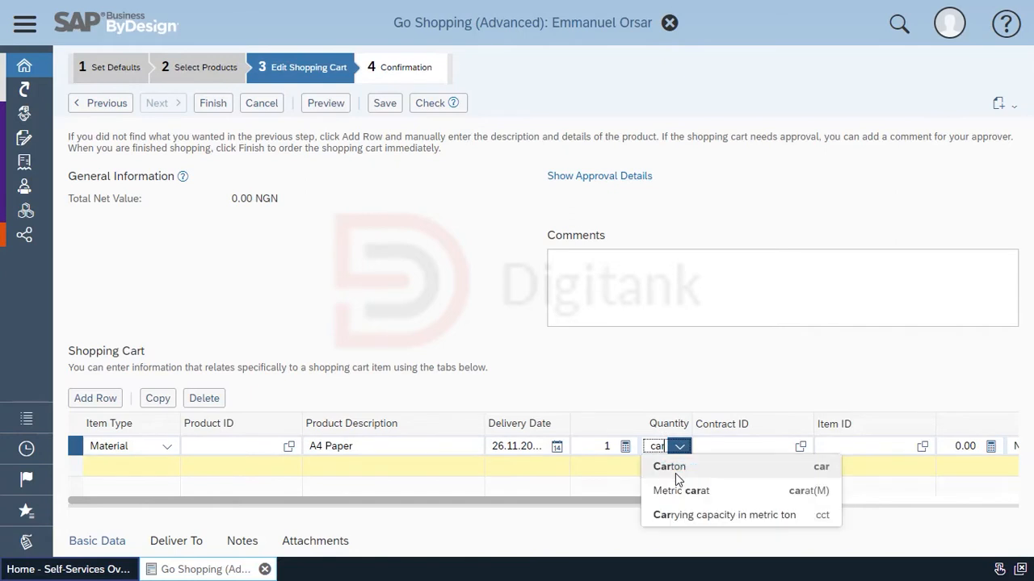
pyautogui.click(668, 466)
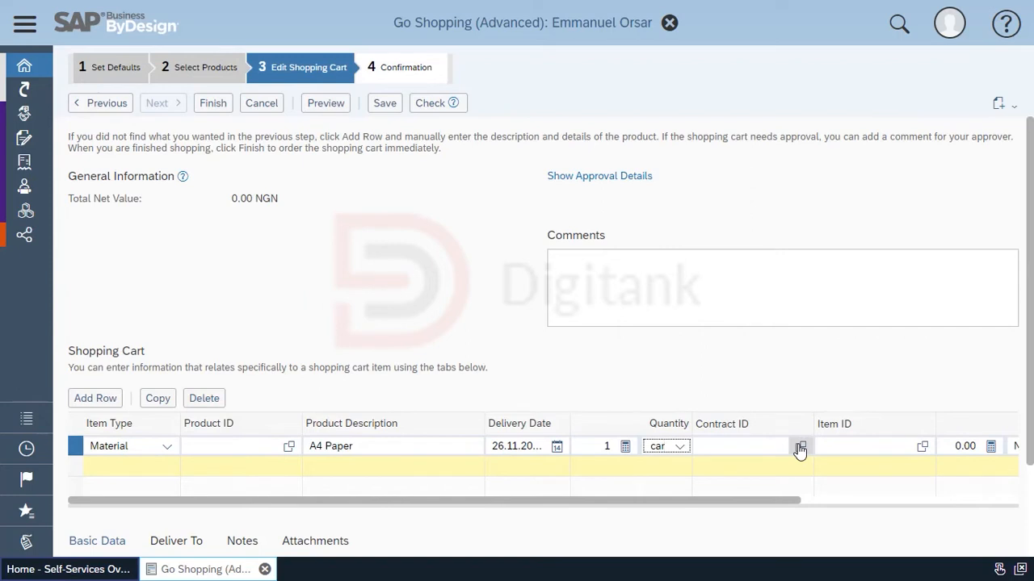
# Step: Browse the contract list without choosing one, then enter a price of 3,000 NGN
pyautogui.click(800, 446)
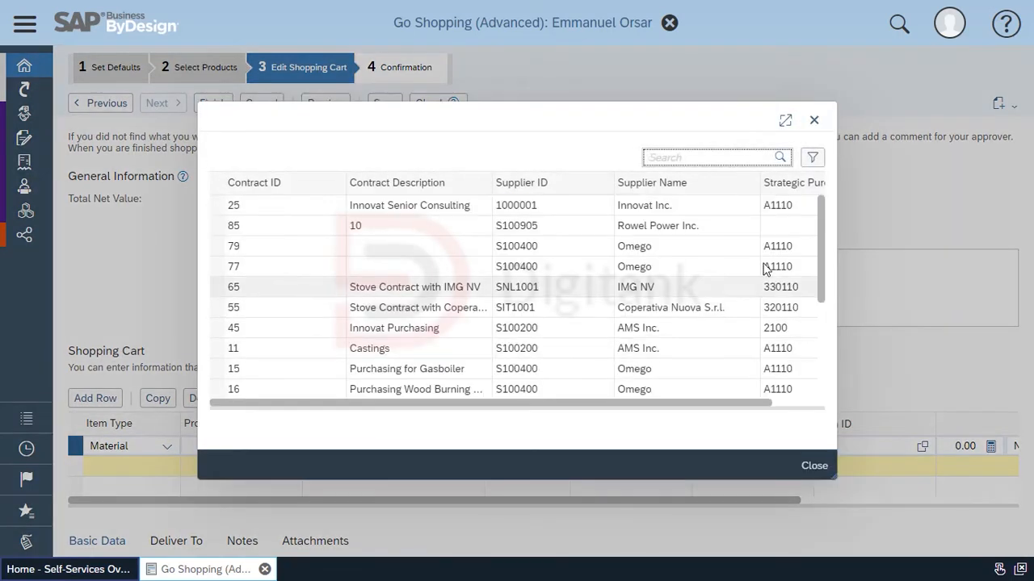
pyautogui.click(814, 466)
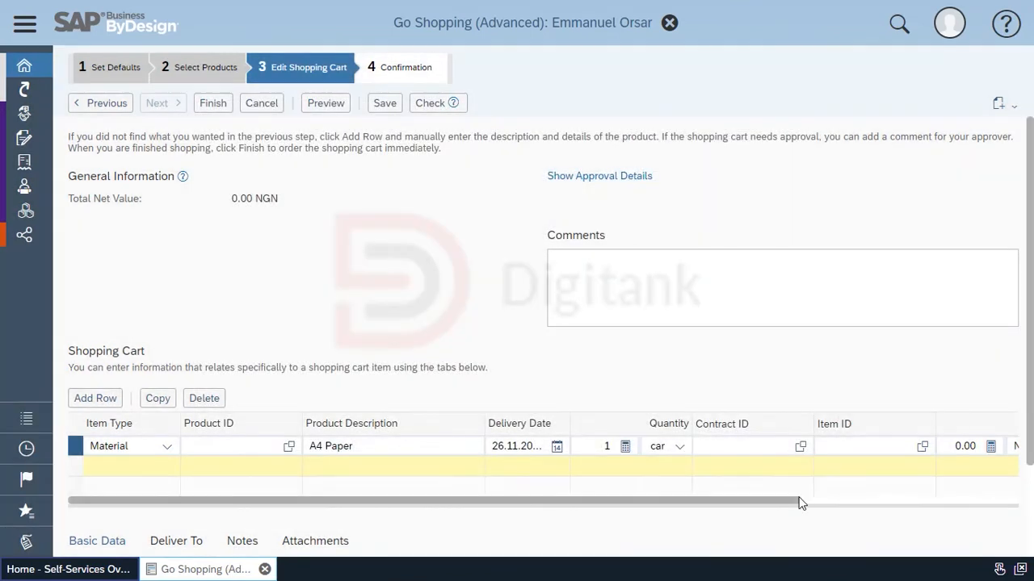
pyautogui.hscroll(3)
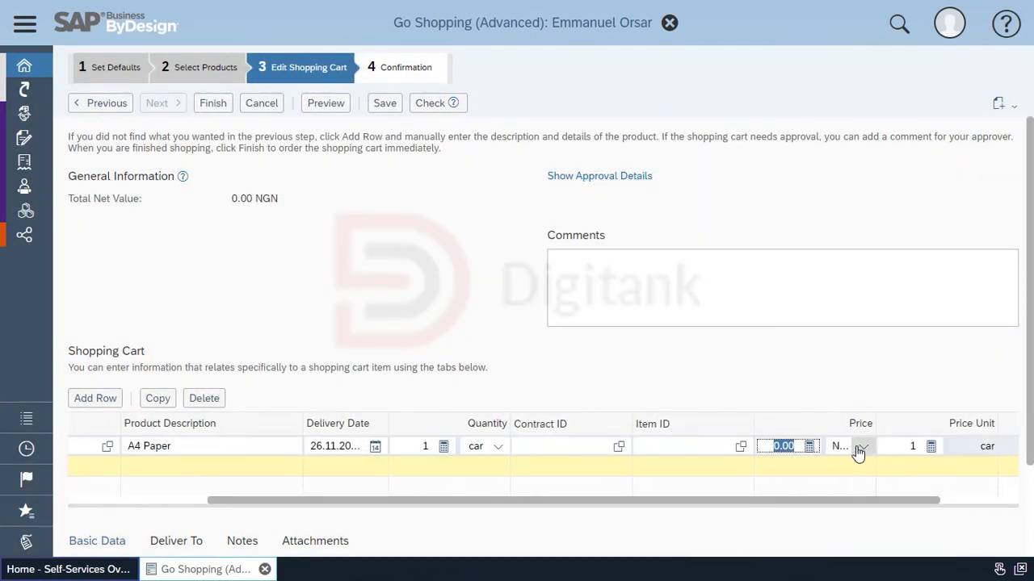
pyautogui.write('3,0')
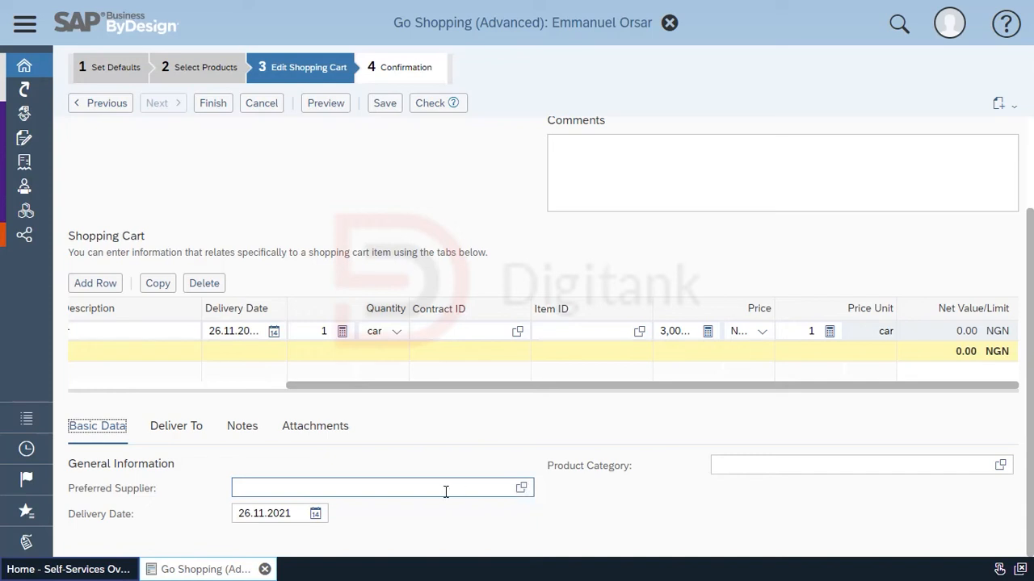
# Step: Select Kam Industries ltd as preferred supplier and dismiss the product category list
pyautogui.write('sup')
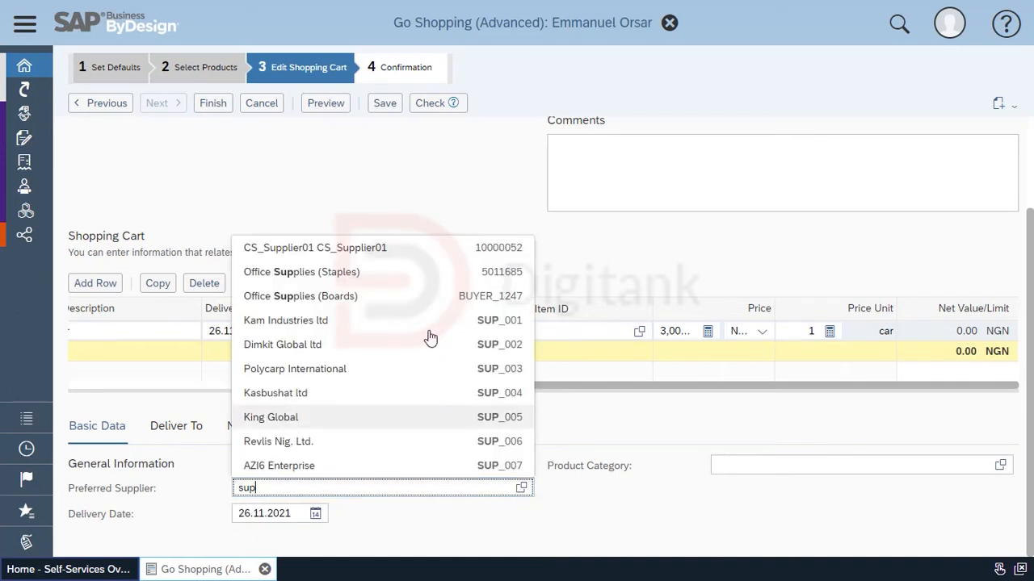
pyautogui.click(285, 321)
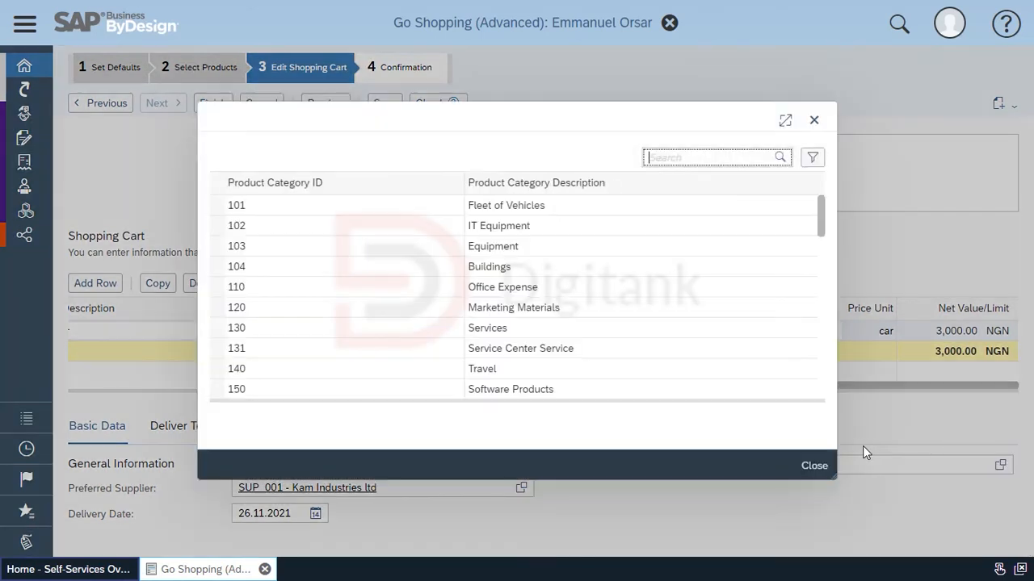
pyautogui.click(502, 286)
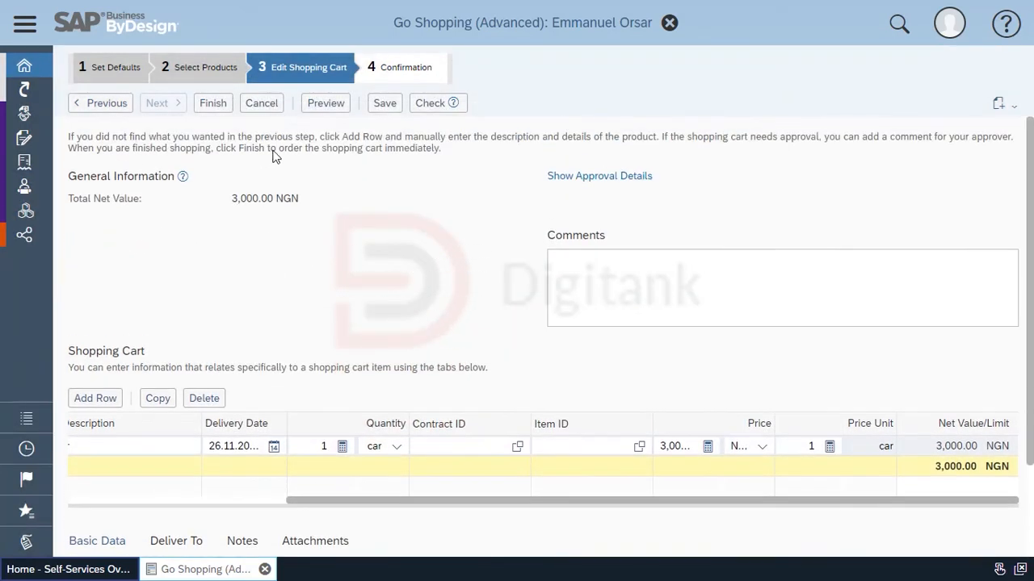
pyautogui.click(429, 103)
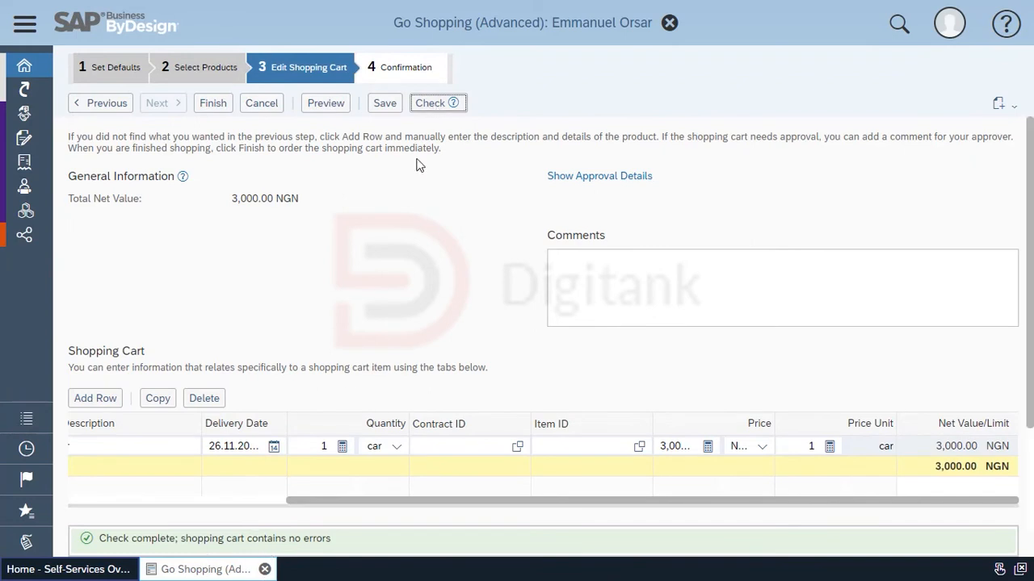
pyautogui.moveTo(565, 176)
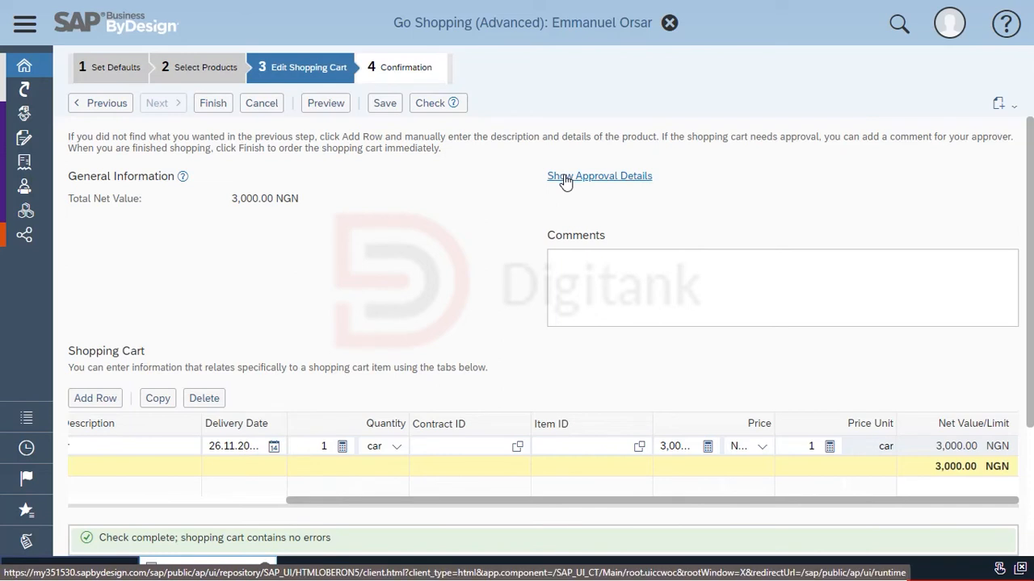
pyautogui.click(599, 175)
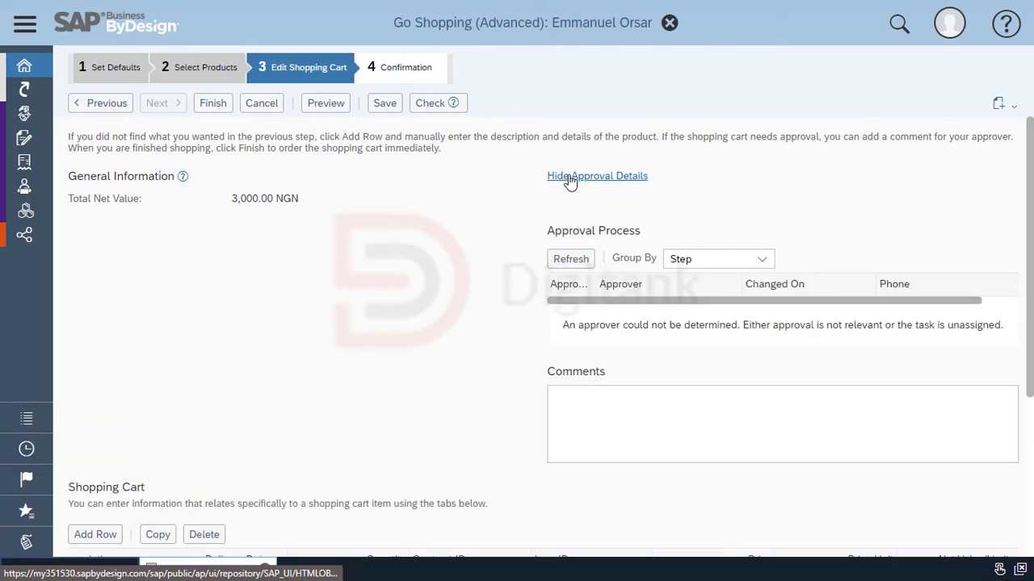
pyautogui.click(571, 259)
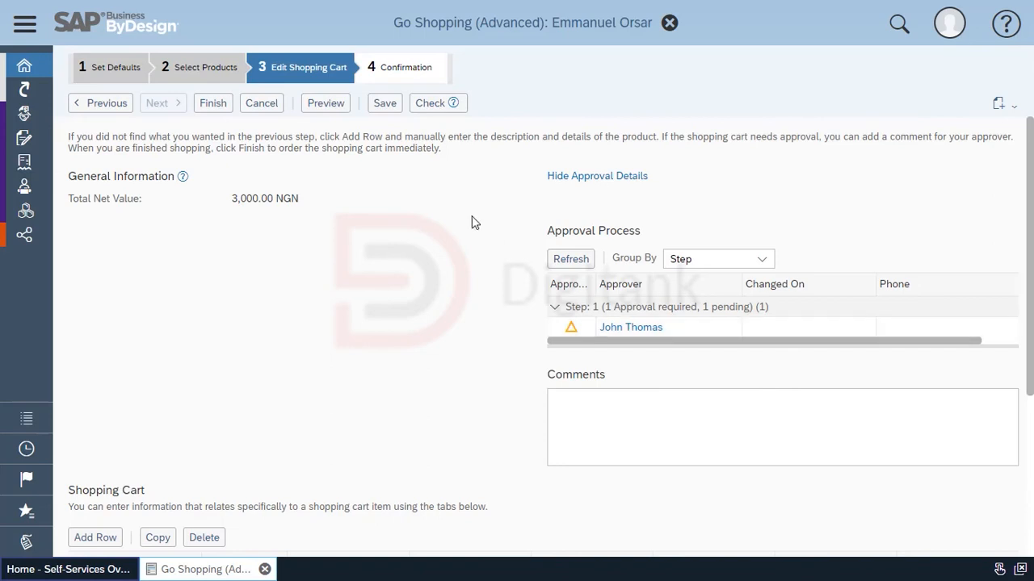
pyautogui.click(570, 258)
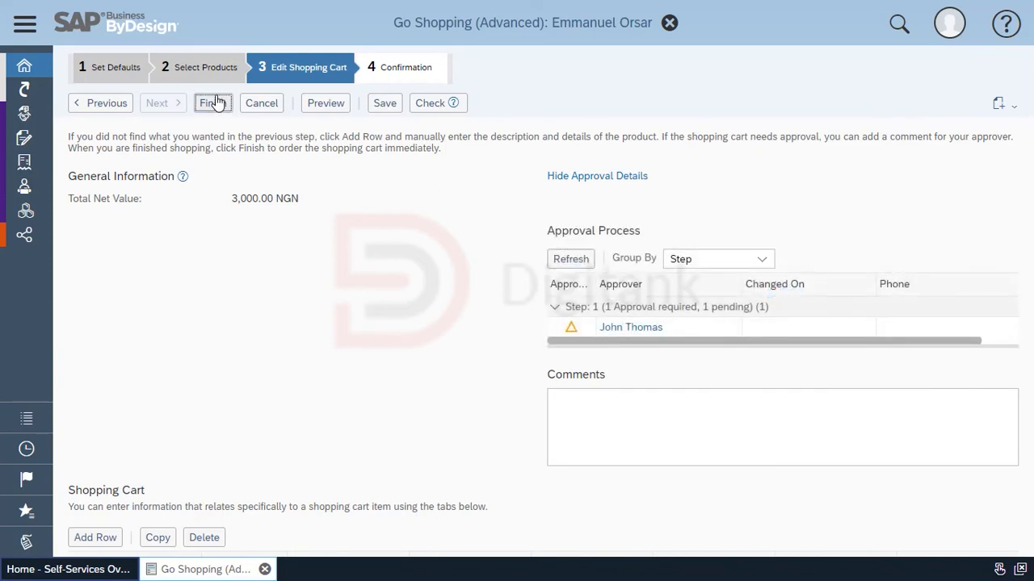
# Step: Finish to submit shopping cart 215, then close the confirmation to return Home
pyautogui.click(208, 102)
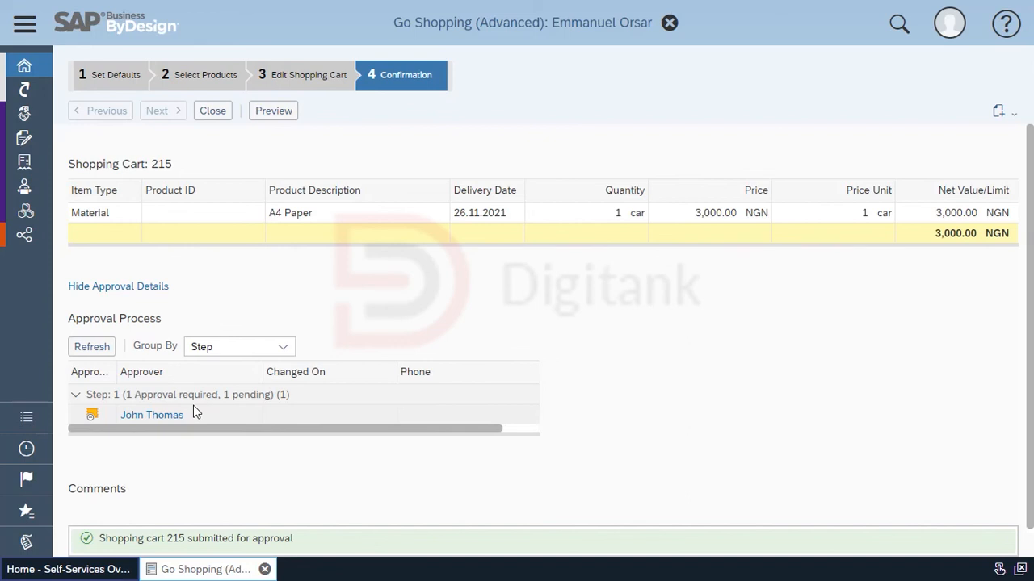
pyautogui.moveTo(269, 268)
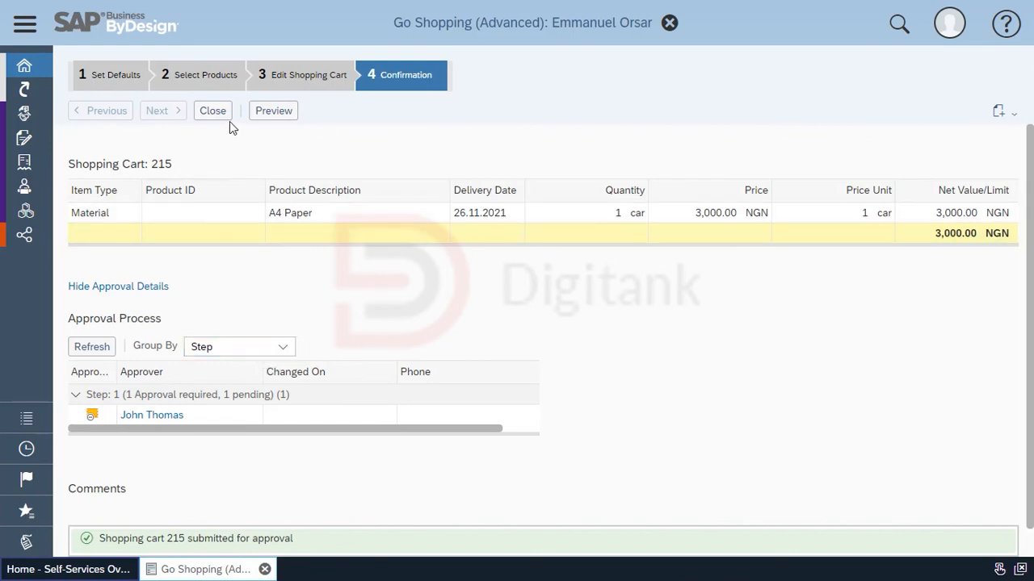
pyautogui.click(212, 111)
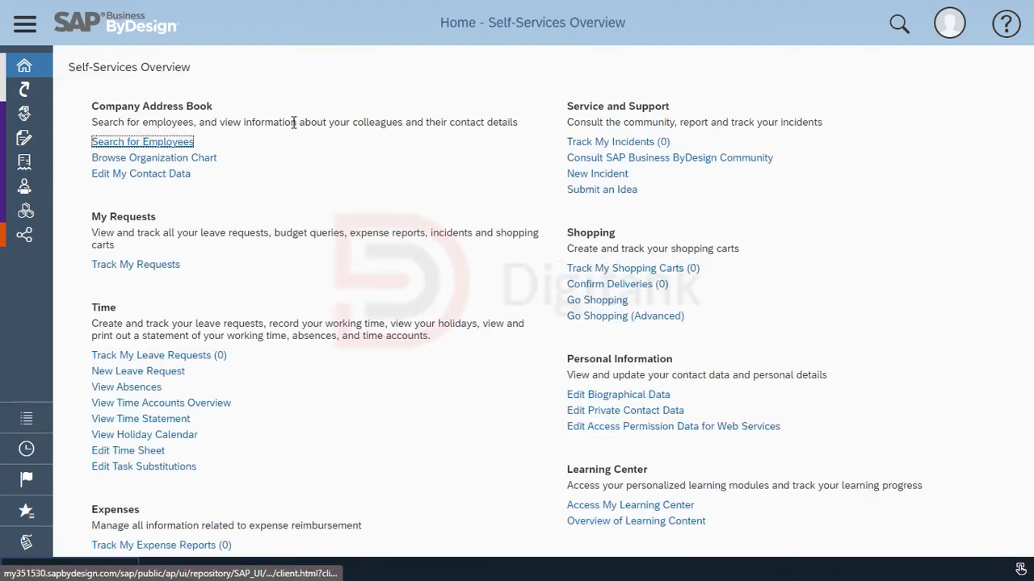